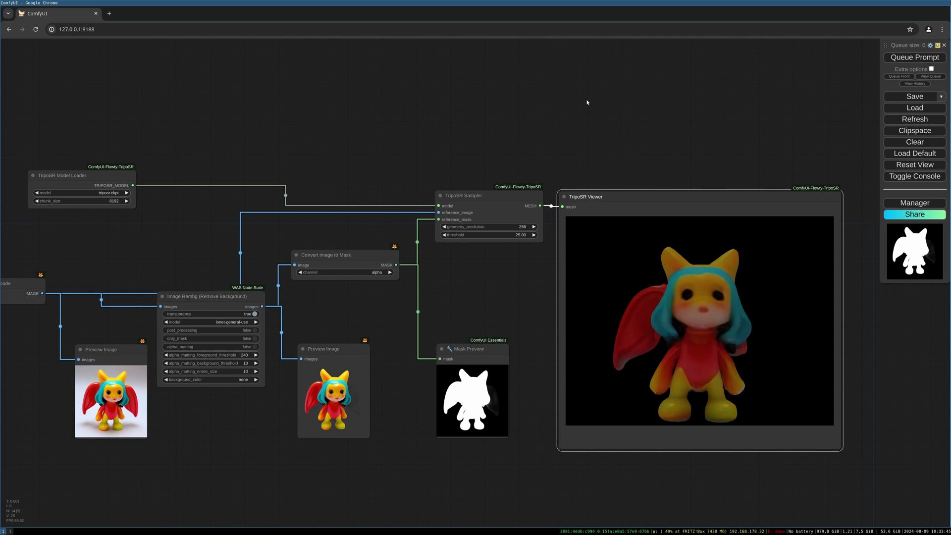
mouse_move(589, 103)
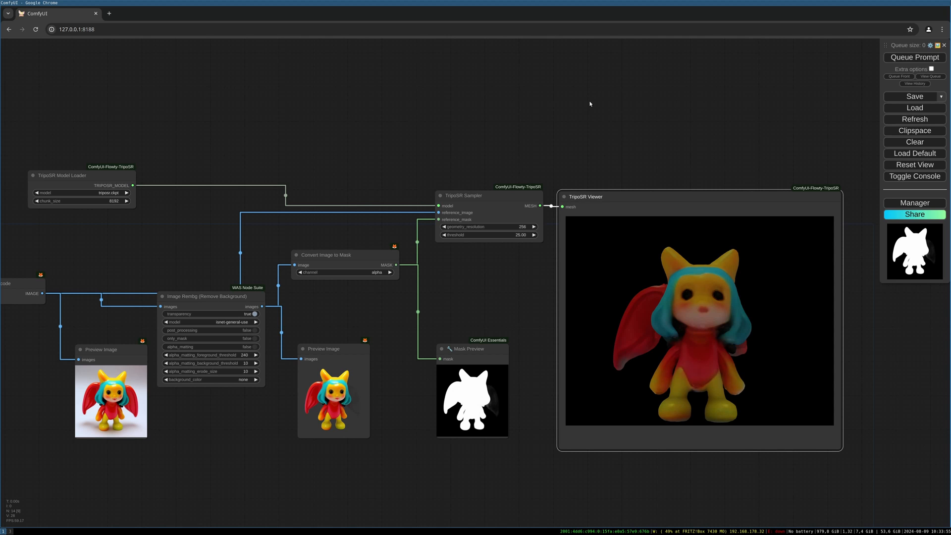
mouse_move(490, 97)
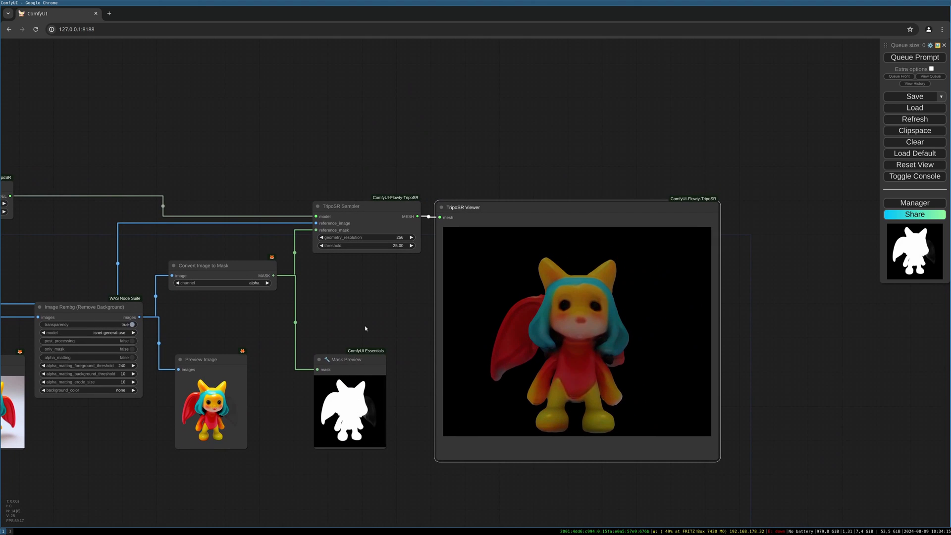
mouse_move(416, 171)
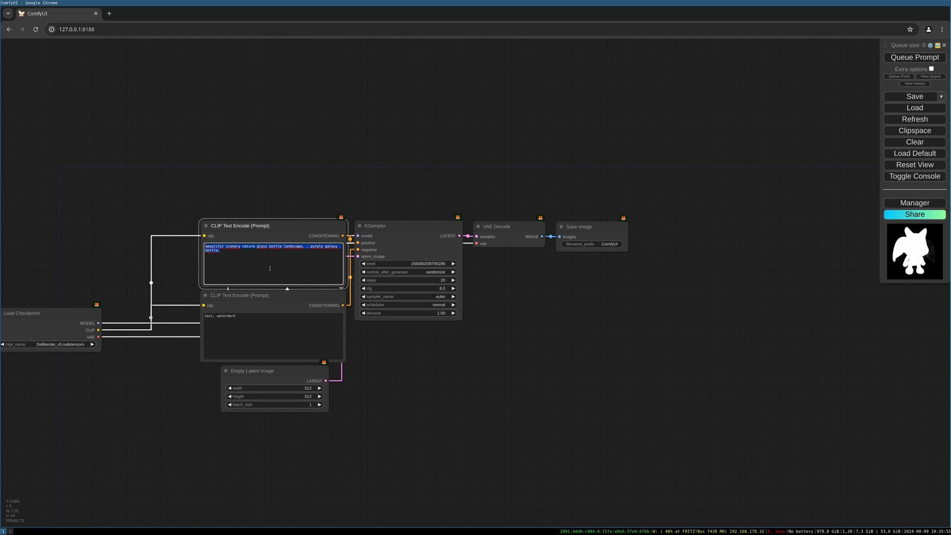
Set the positive prompt to 'little colorfull bright phantasy figure, on white background' and edit the negative prompt
text(little colorfull bright phantasy figure, on white background)
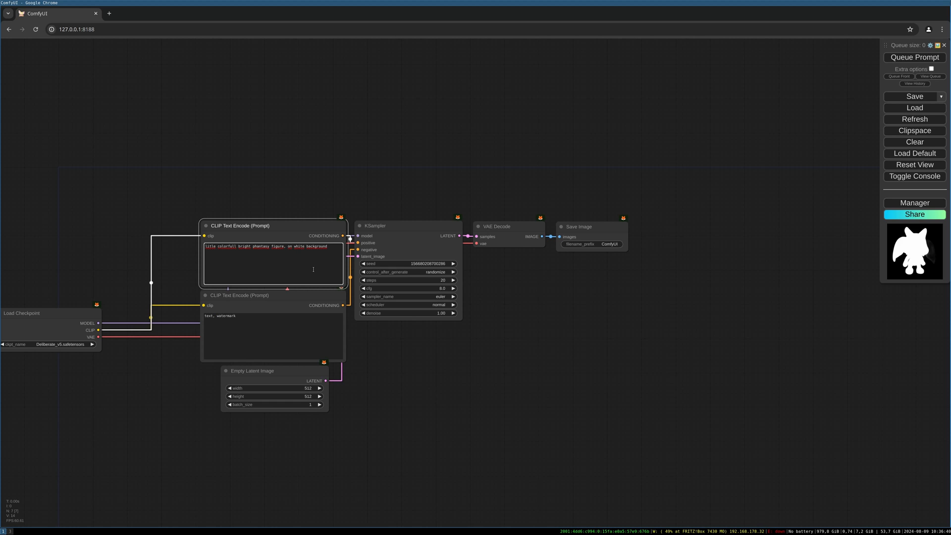
text(,)
click(273, 336)
text(in the background)
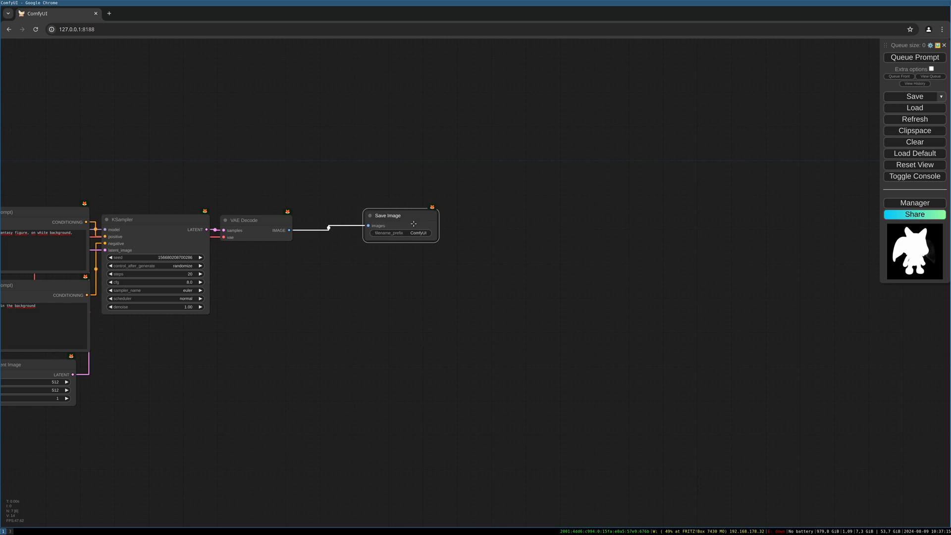
Attach an Image Rembg (Remove Background) node to VAE Decode IMAGE, using isnet-general-use
drag(389, 215, 417, 217)
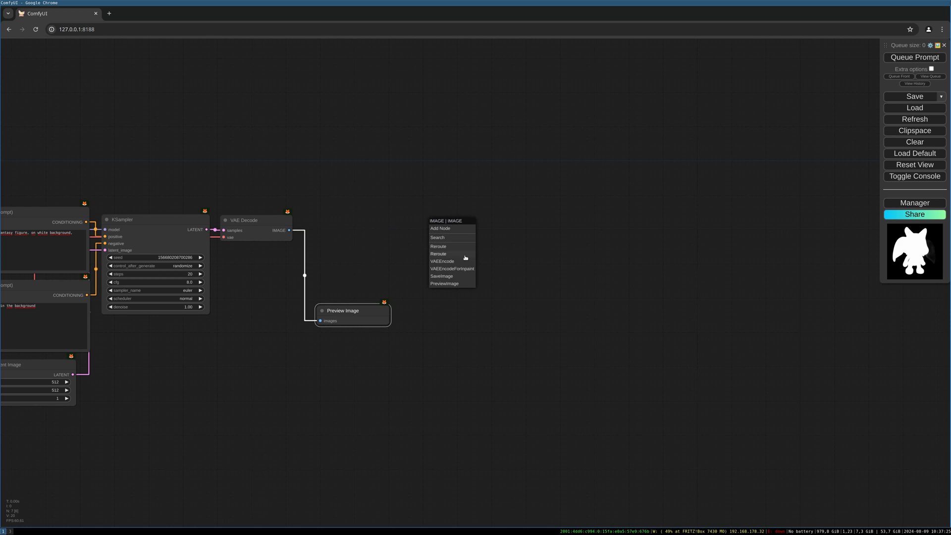
click(436, 238)
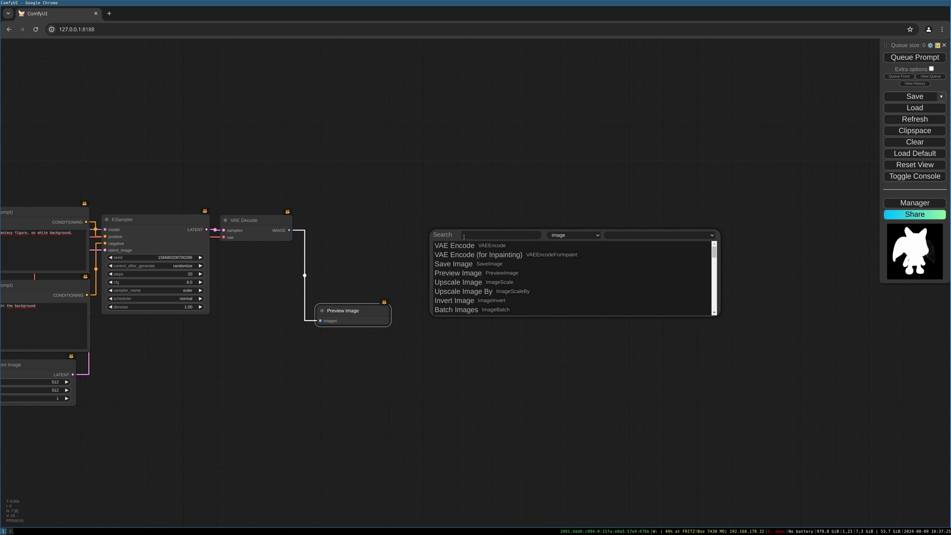
text(rembg)
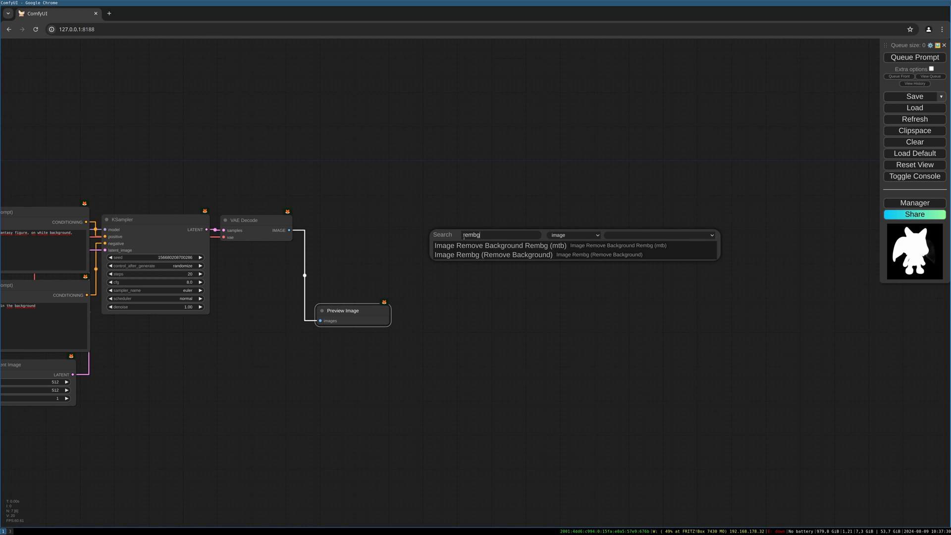
click(493, 254)
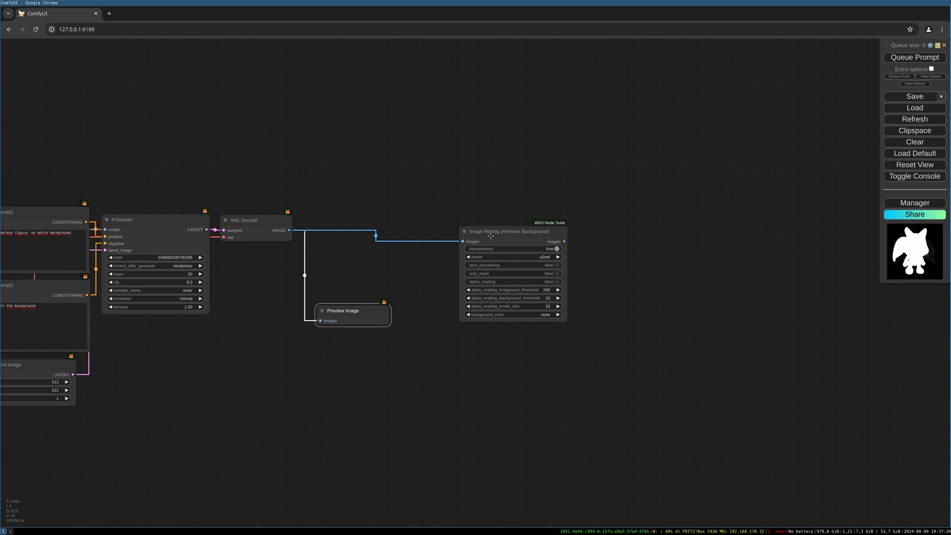
drag(508, 231, 410, 197)
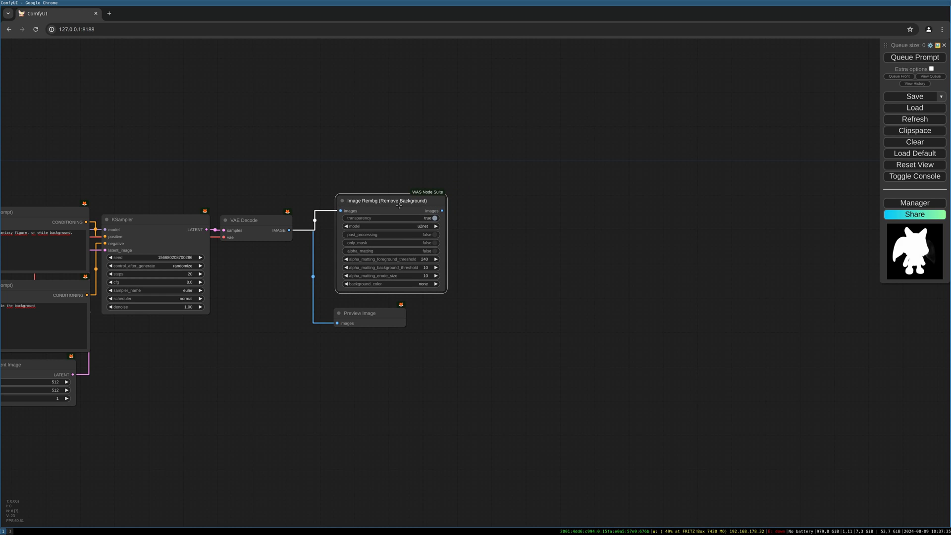
click(391, 227)
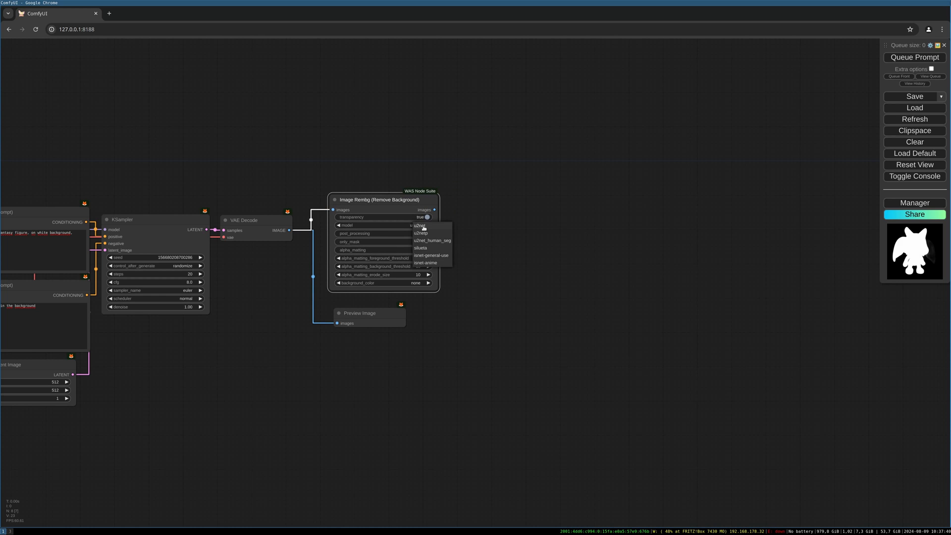
click(432, 256)
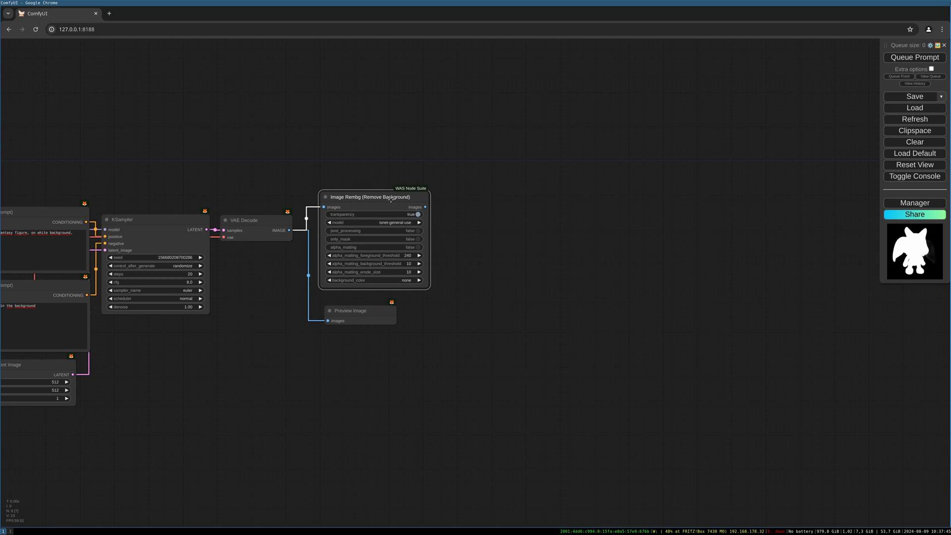
drag(424, 207, 561, 249)
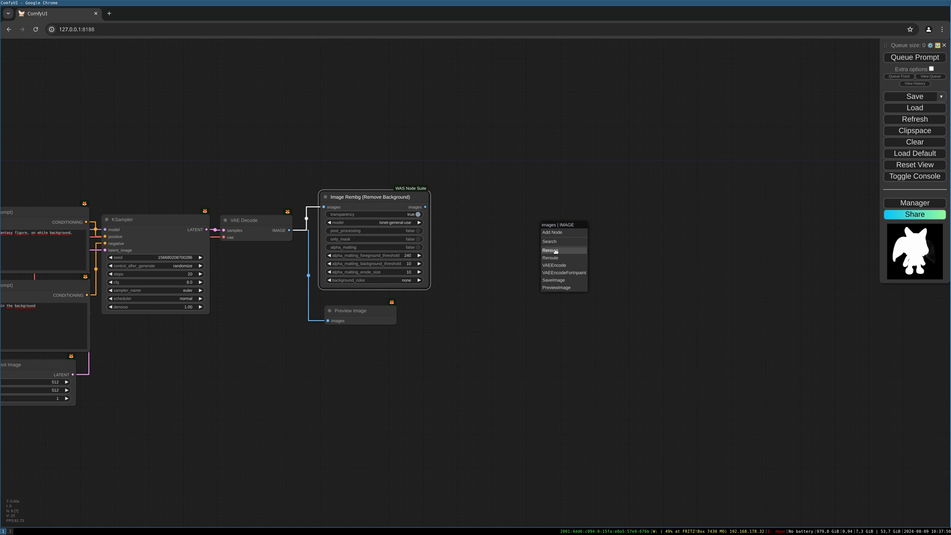
Add a Convert Image to Mask node on the cut-out image output
click(549, 241)
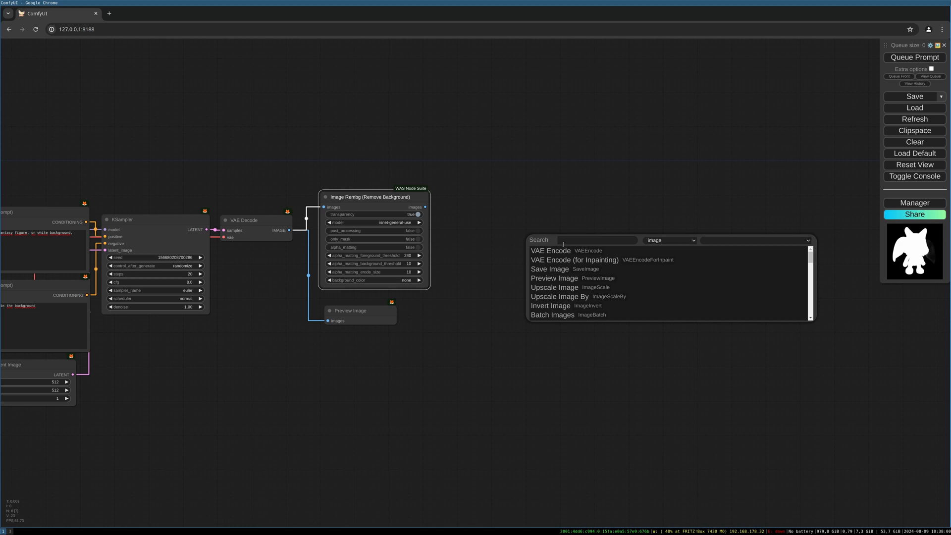
text(image to)
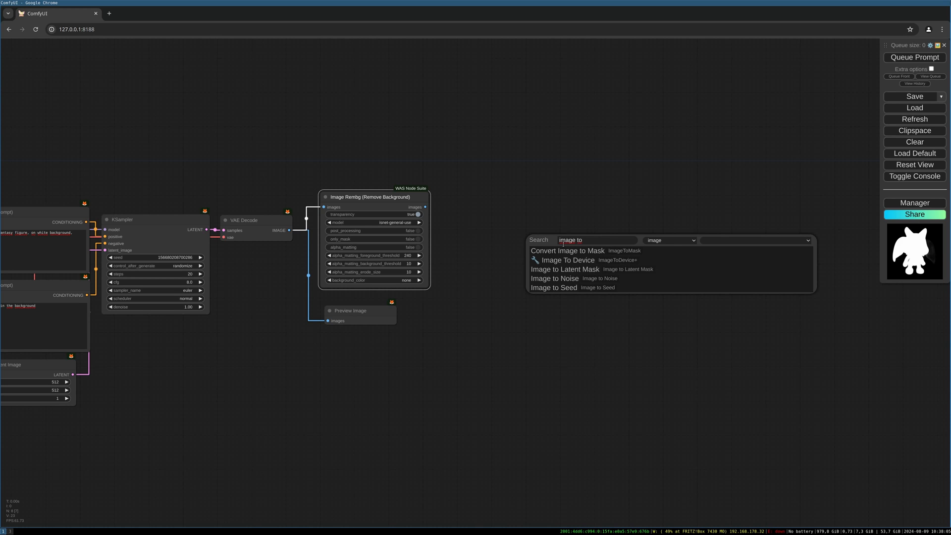
click(567, 251)
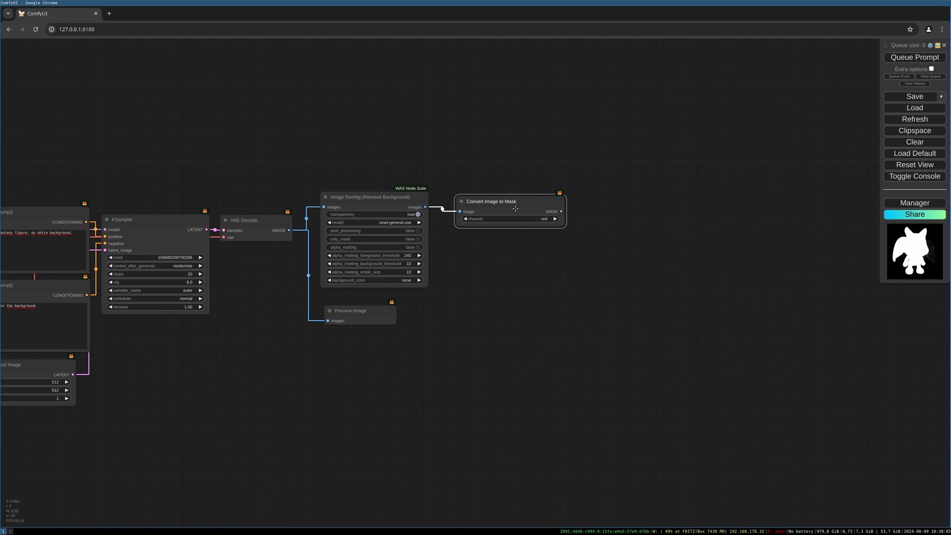
drag(516, 209, 437, 222)
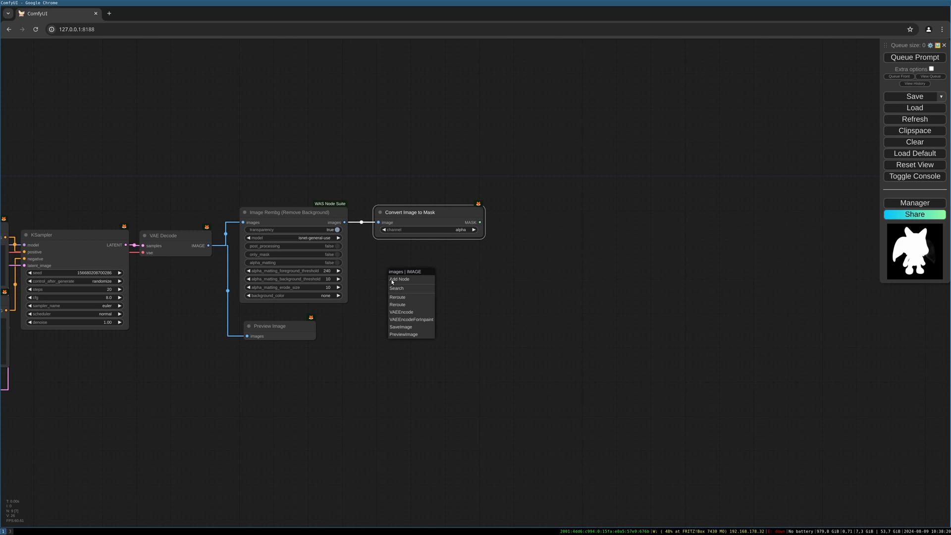
Add a Convert Mask to Image node to turn the mask back into an image
click(404, 334)
text(m)
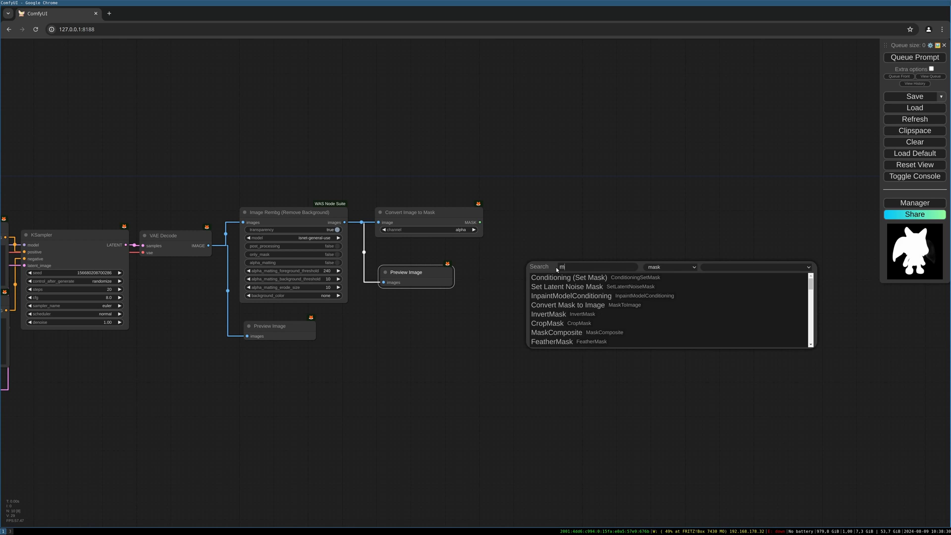
text(ask to)
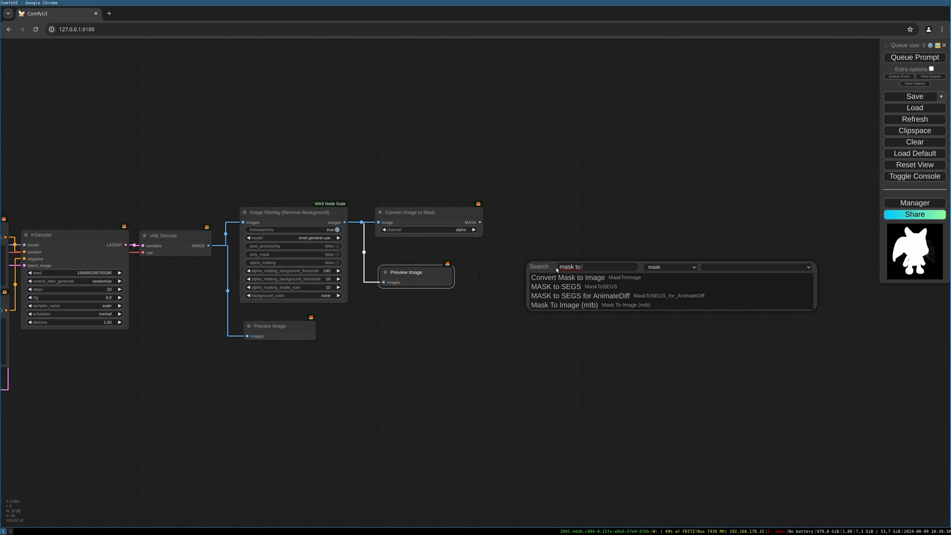
click(566, 278)
text(t)
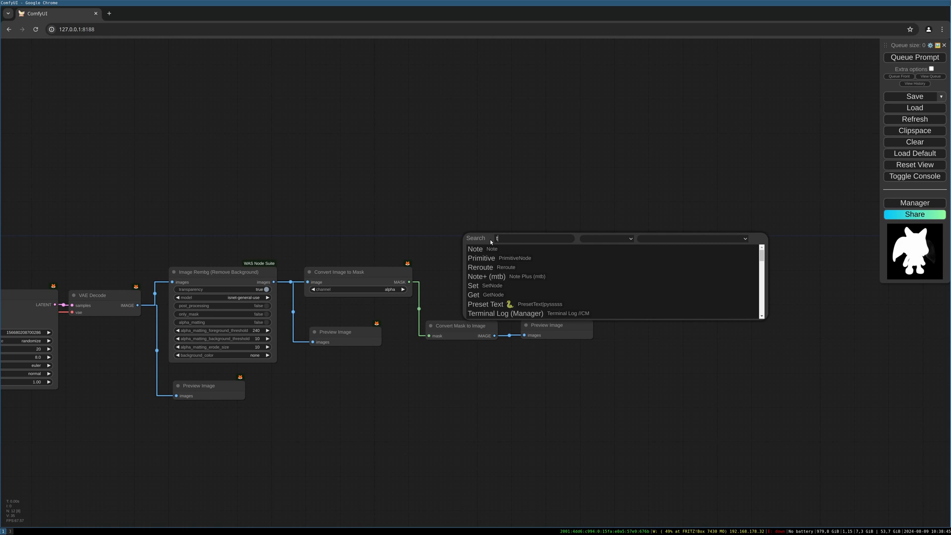
Add a TripoSR Sampler on the cut-out and mask, with a TripoSRViewer on its MESH
text(riposr)
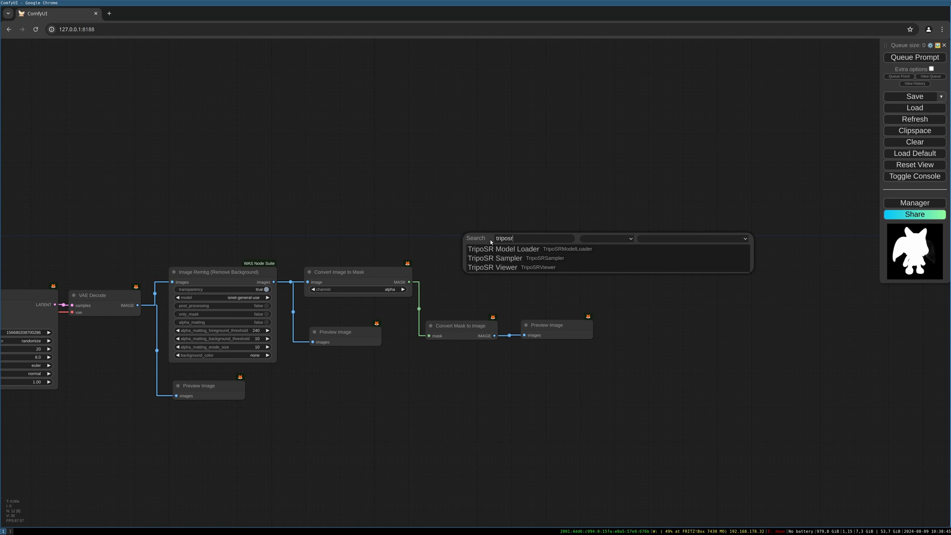
click(494, 257)
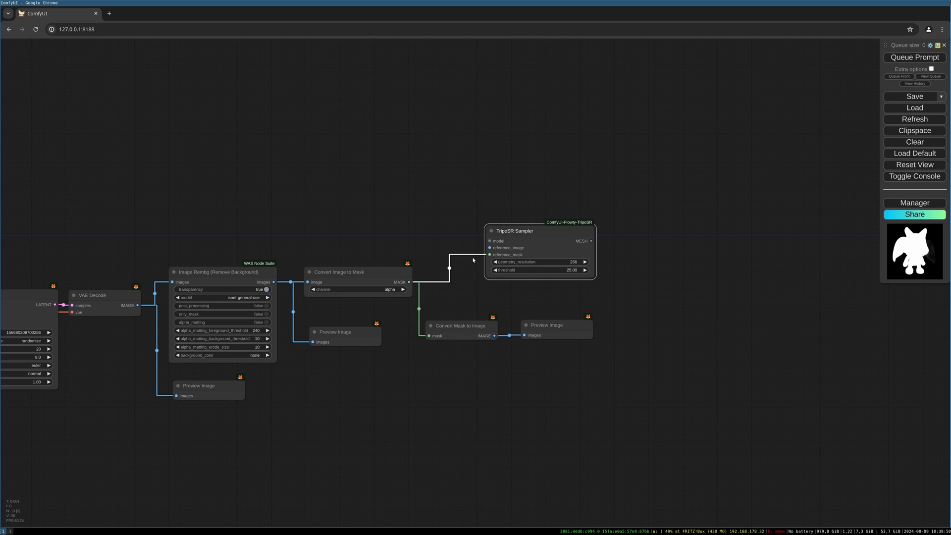
mouse_move(286, 253)
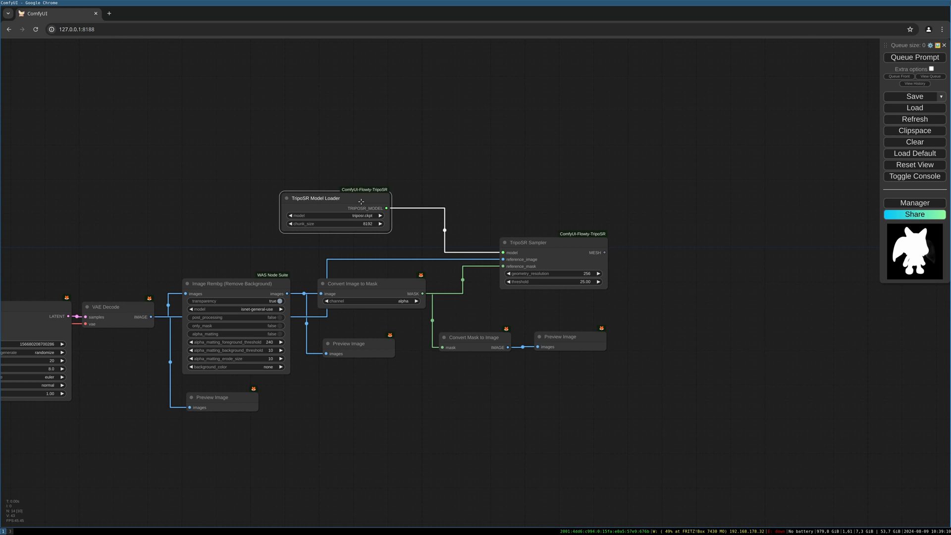
drag(364, 198, 395, 197)
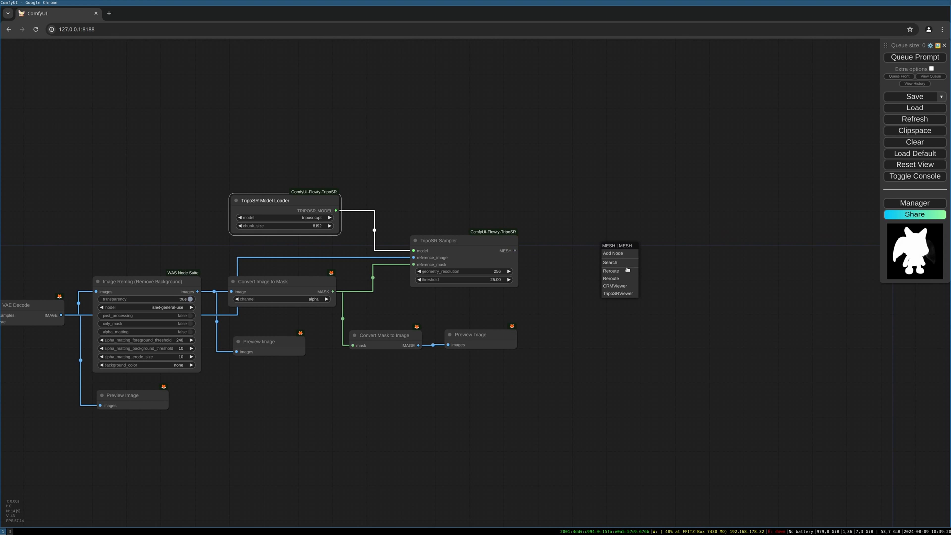
click(617, 294)
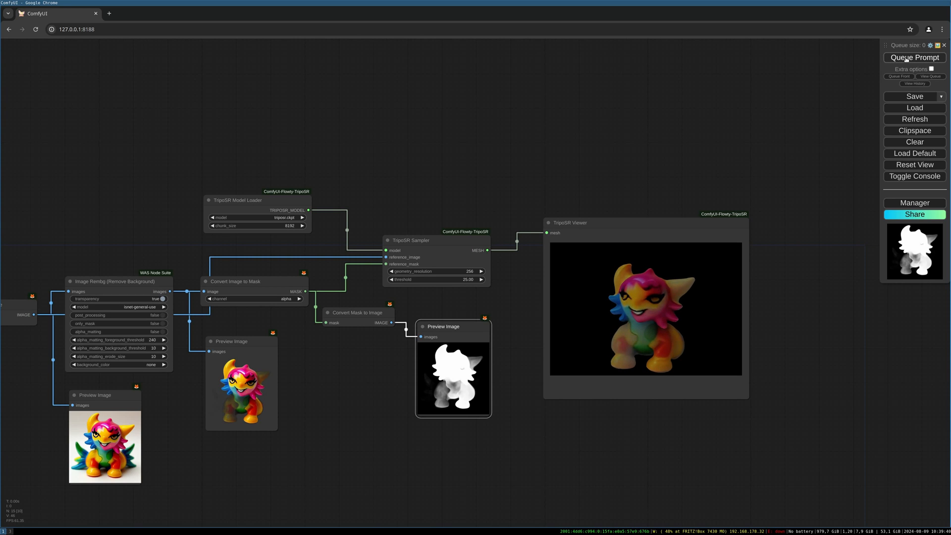
Queue the workflow for a new figurine, then nudge the Convert Mask to Image node into place
click(914, 57)
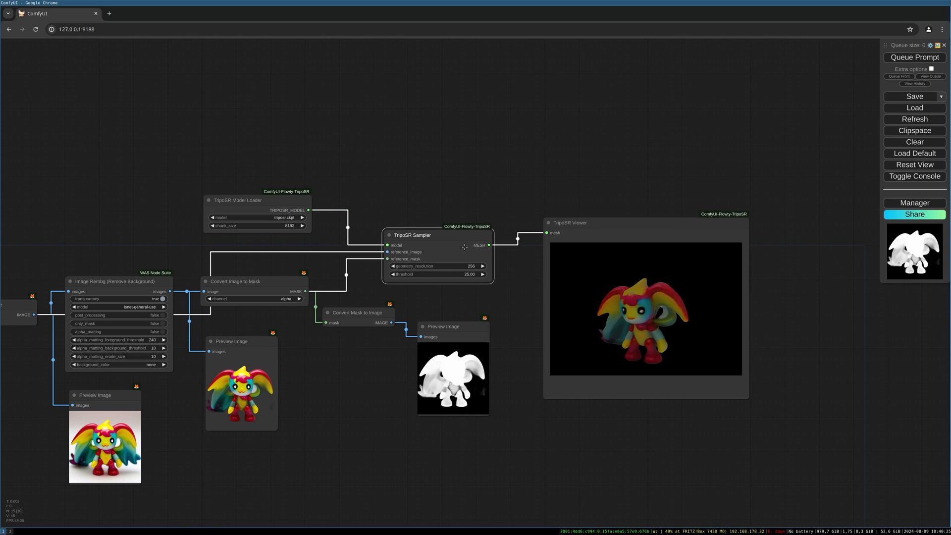
mouse_move(449, 171)
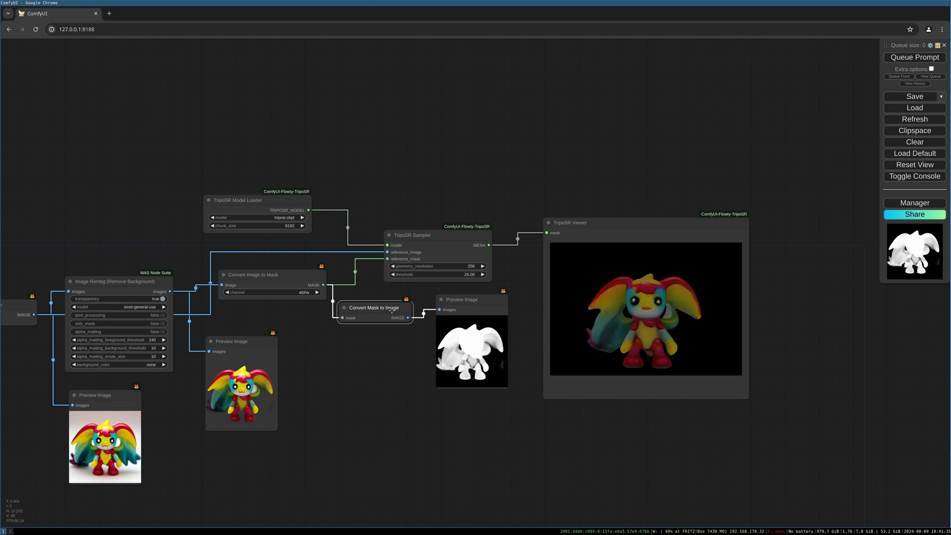
drag(374, 307, 379, 303)
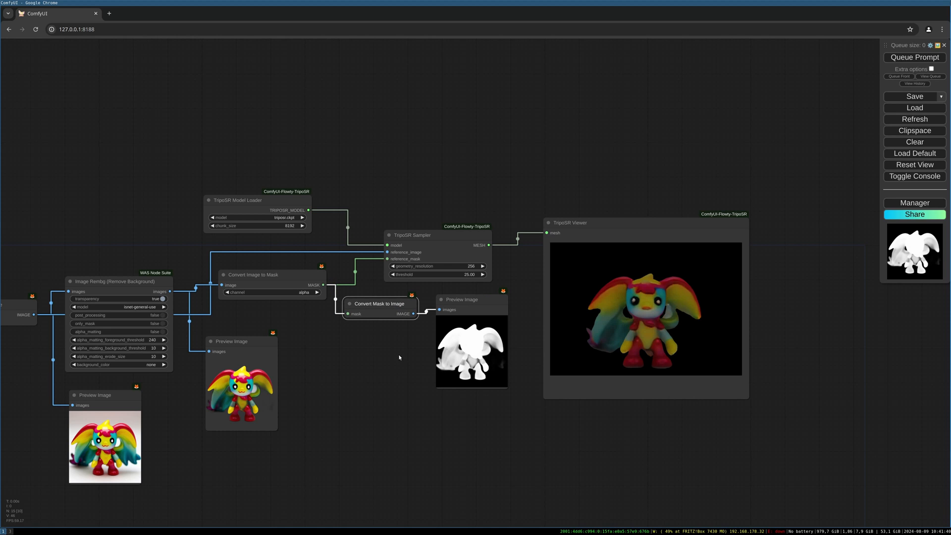